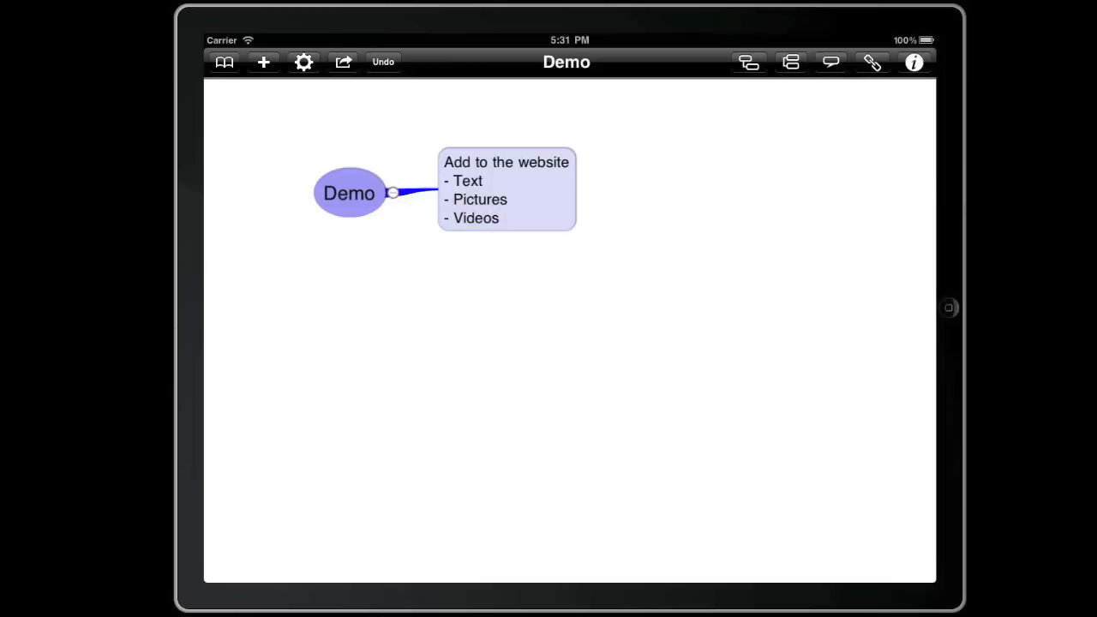
{"action": "mouse_move", "coordinate": [451, 228]}
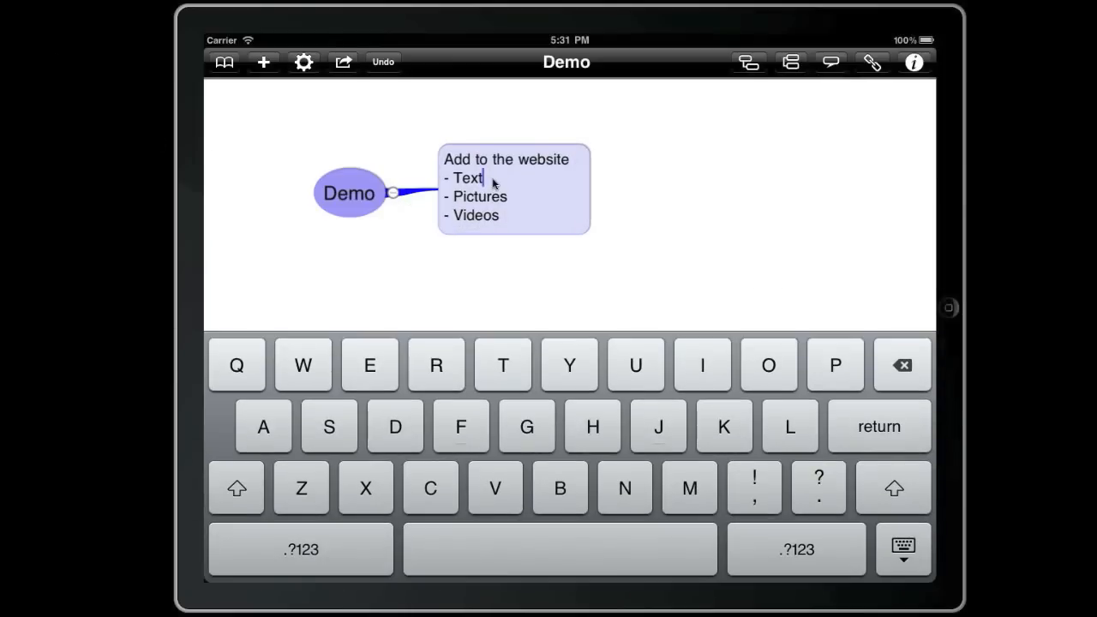
- Place the cursor in the 'Add to the website' topic text to edit it
{"action": "left_click", "coordinate": [557, 160]}
{"action": "type", "text": "b"}
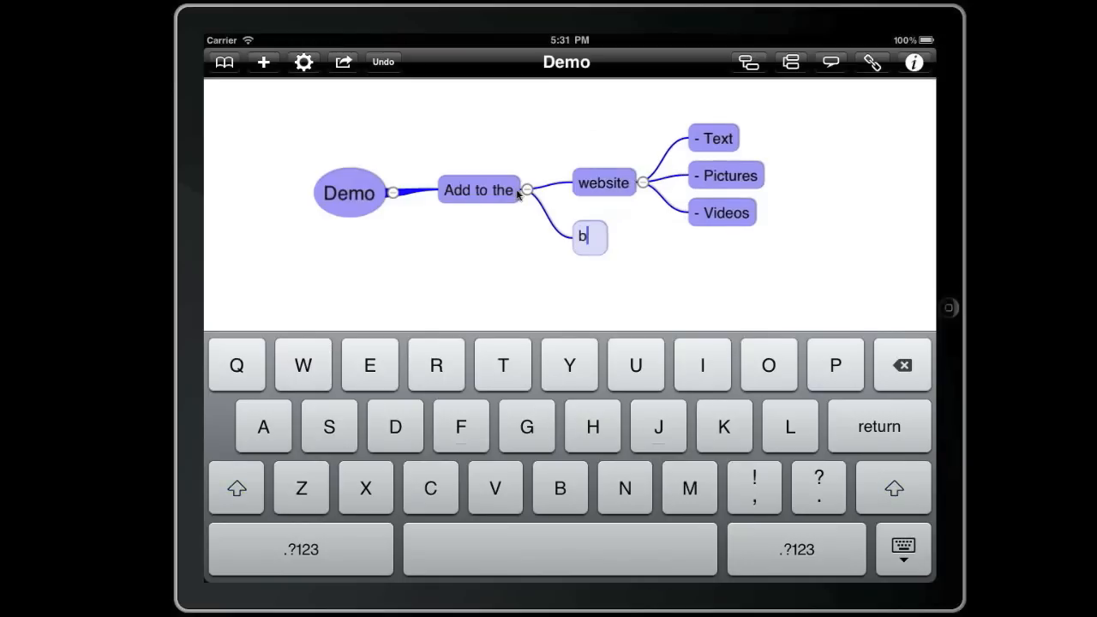
- Continue the new sibling topic name from 'Blo' toward 'Blog'
{"action": "type", "text": "log"}
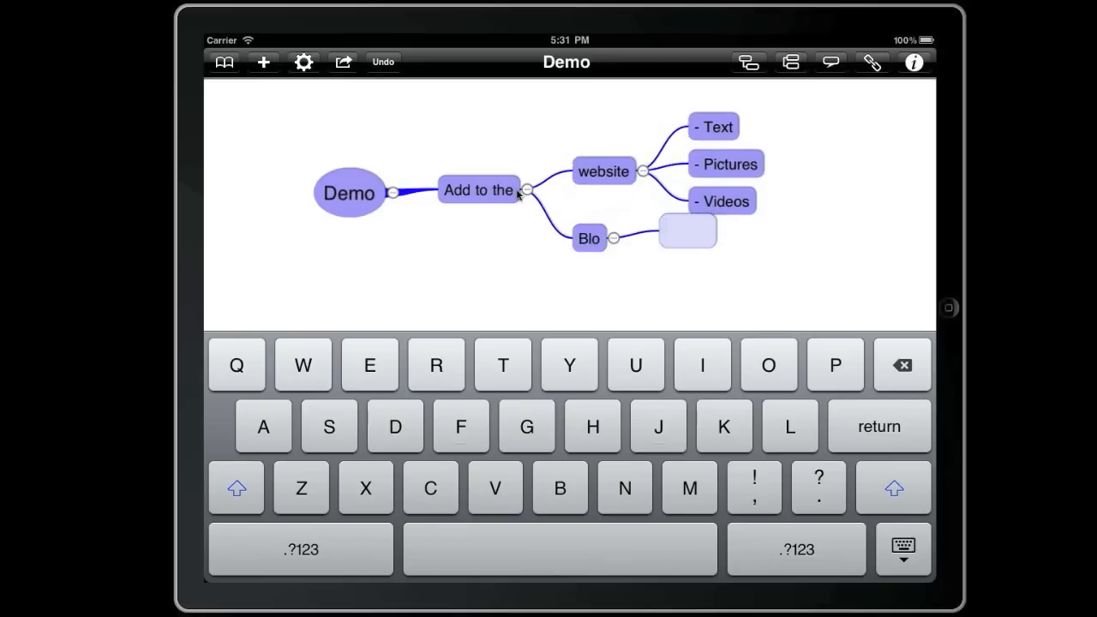
{"action": "left_click", "coordinate": [687, 231]}
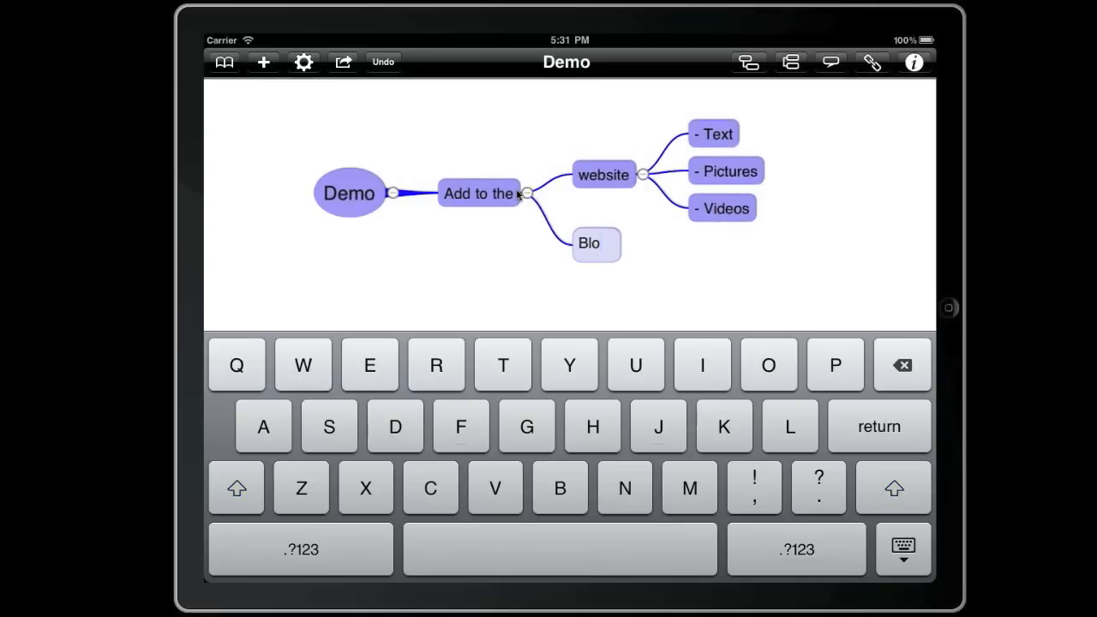
- Complete 'Blog' and add its child topics 'Rants' and 'Contacts'
{"action": "type", "text": "g"}
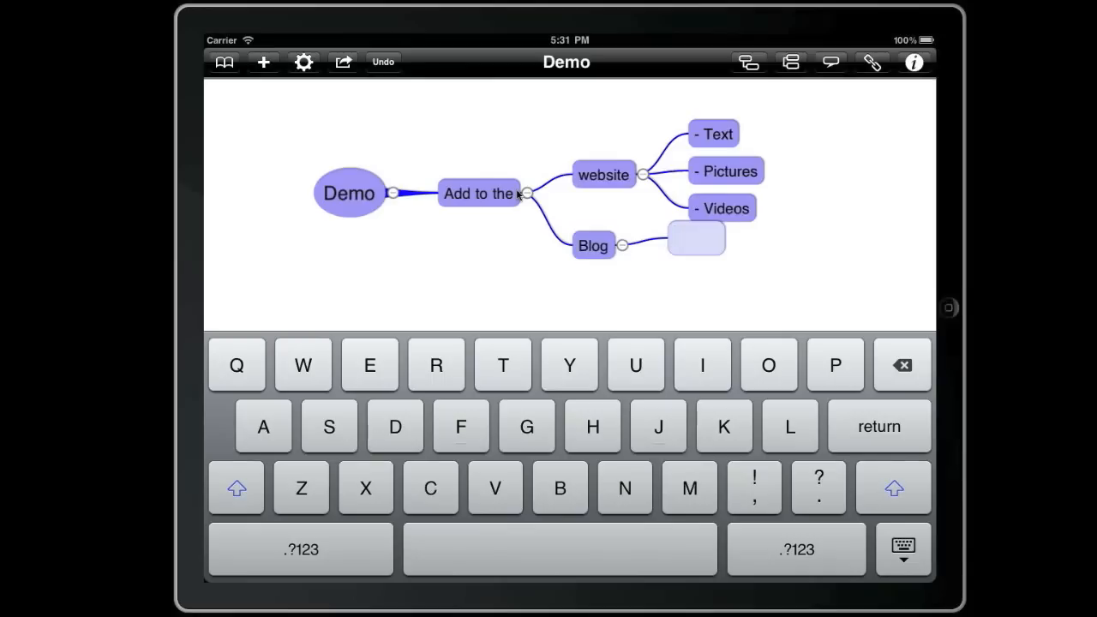
{"action": "type", "text": "ran"}
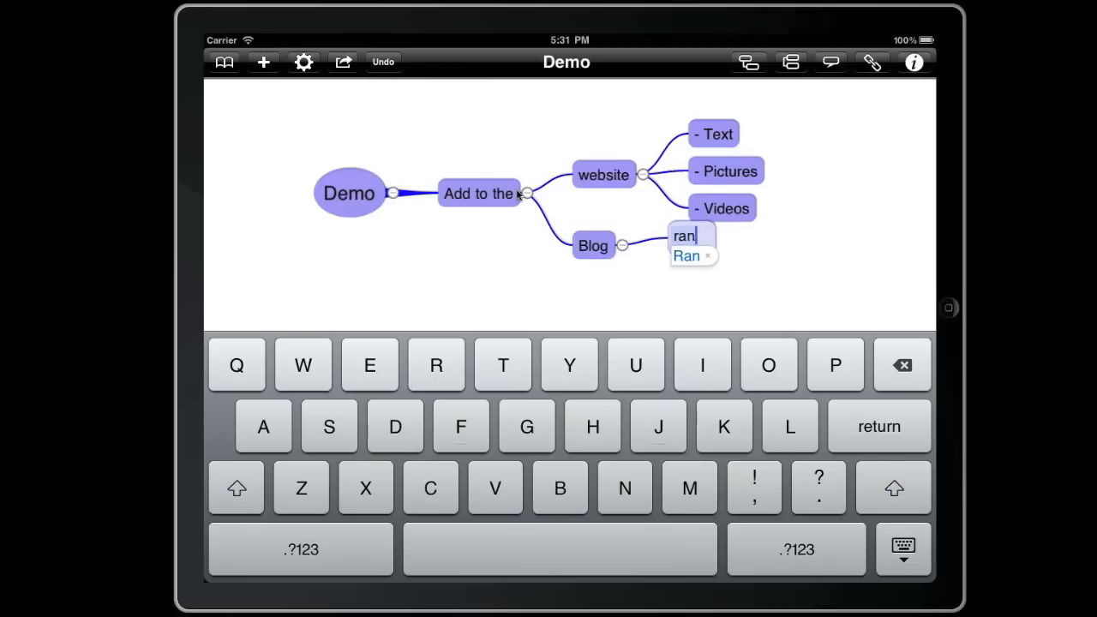
{"action": "type", "text": "ts"}
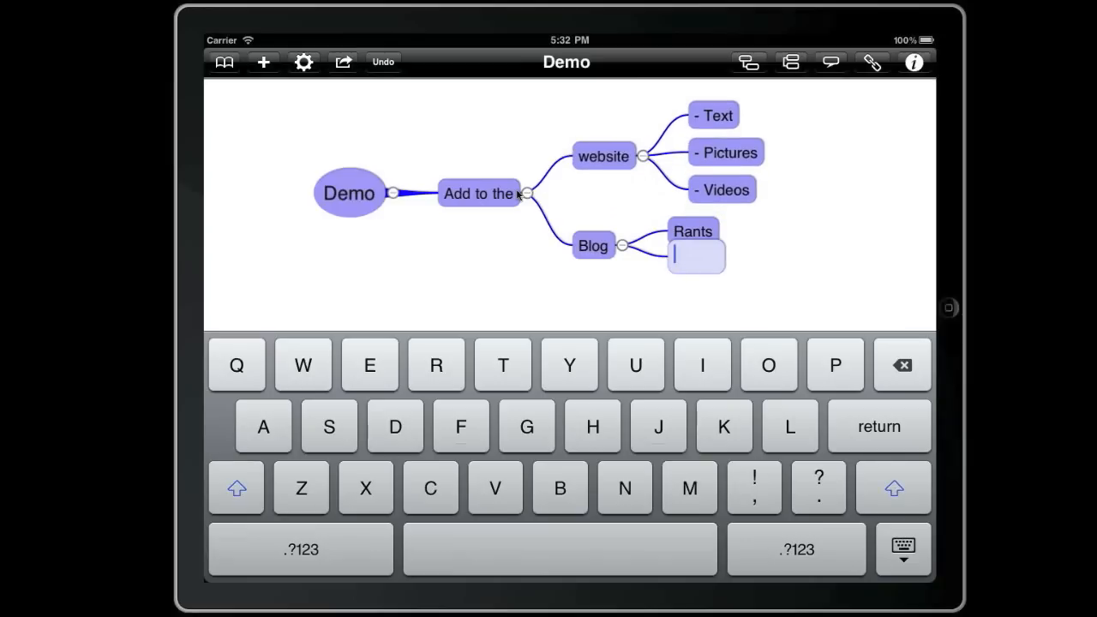
{"action": "type", "text": "contacts"}
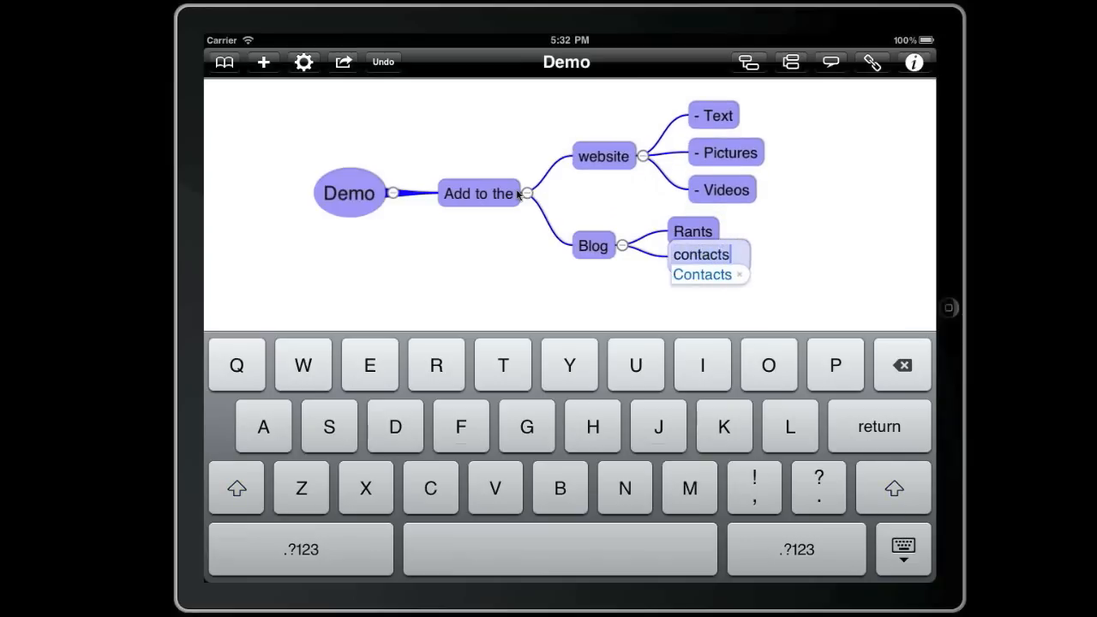
{"action": "left_click", "coordinate": [700, 274]}
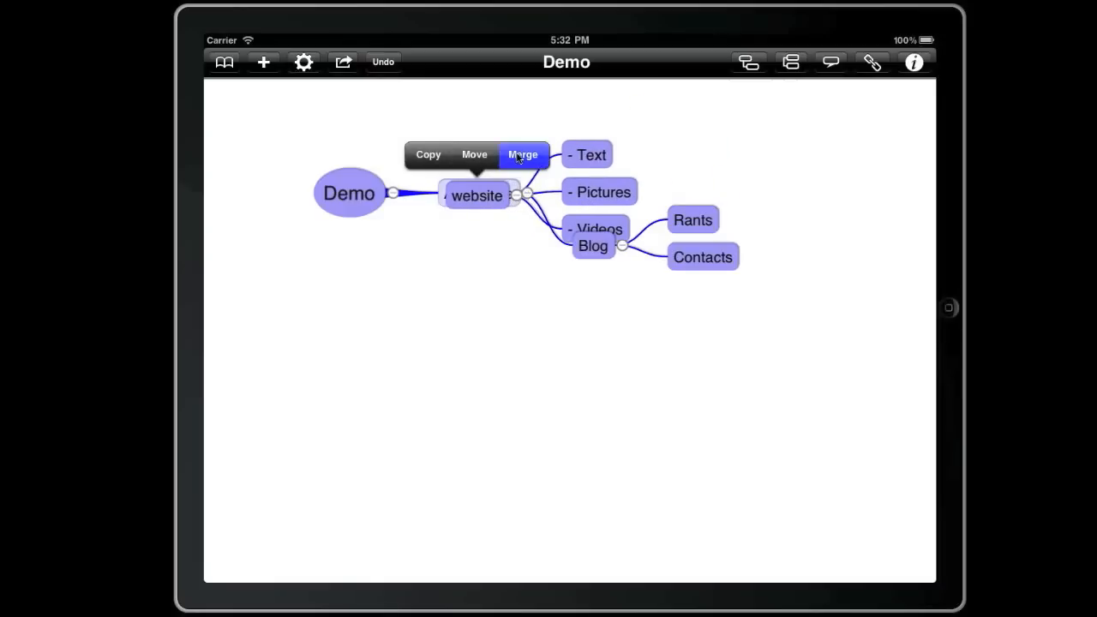
- Merge website, Text and Pictures into 'Add to the website', keeping Videos separate
{"action": "left_click", "coordinate": [523, 154]}
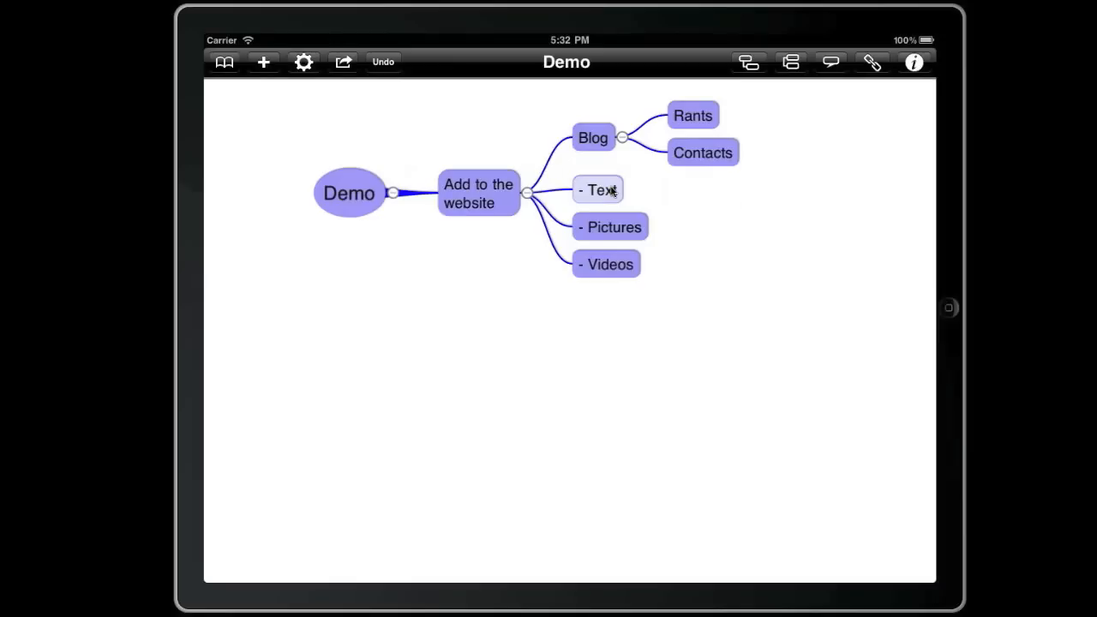
{"action": "left_click_drag", "start_coordinate": [597, 189], "coordinate": [477, 201]}
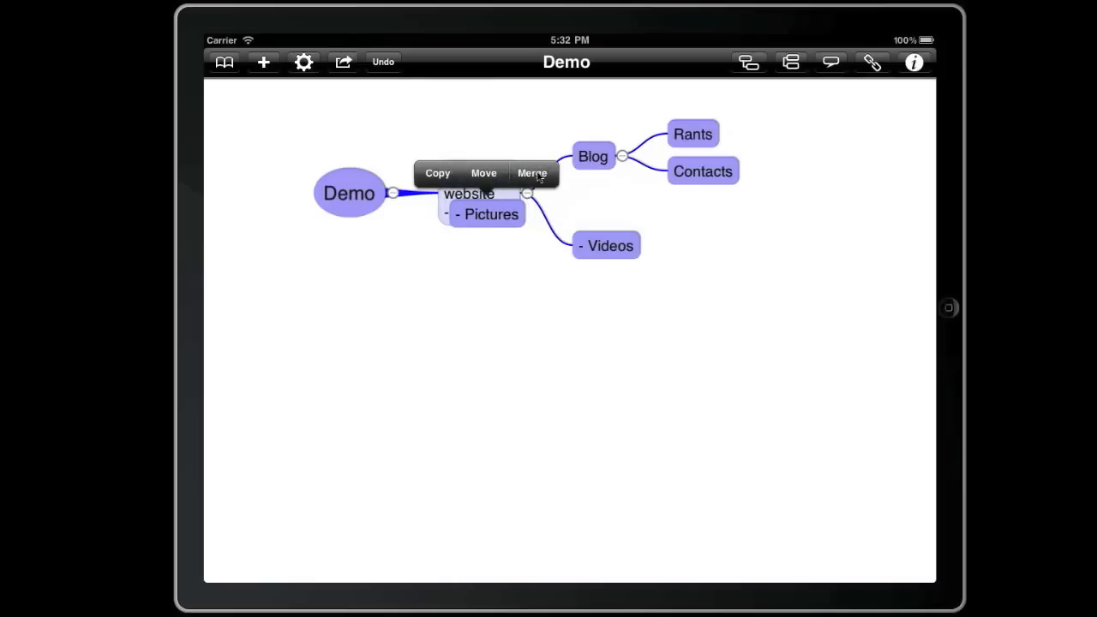
{"action": "left_click", "coordinate": [531, 172]}
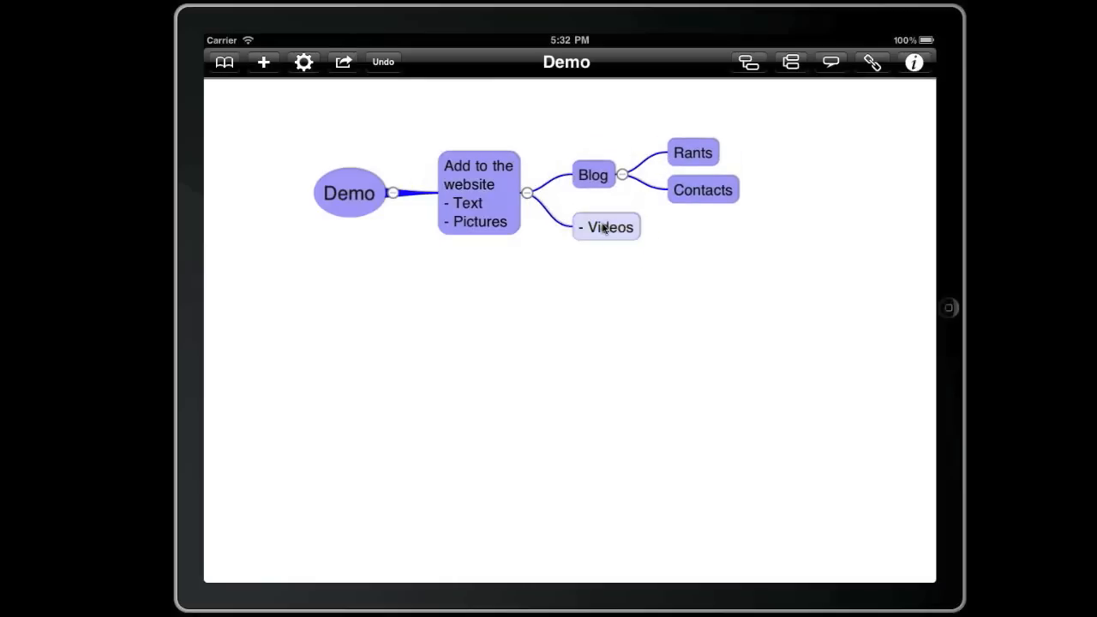